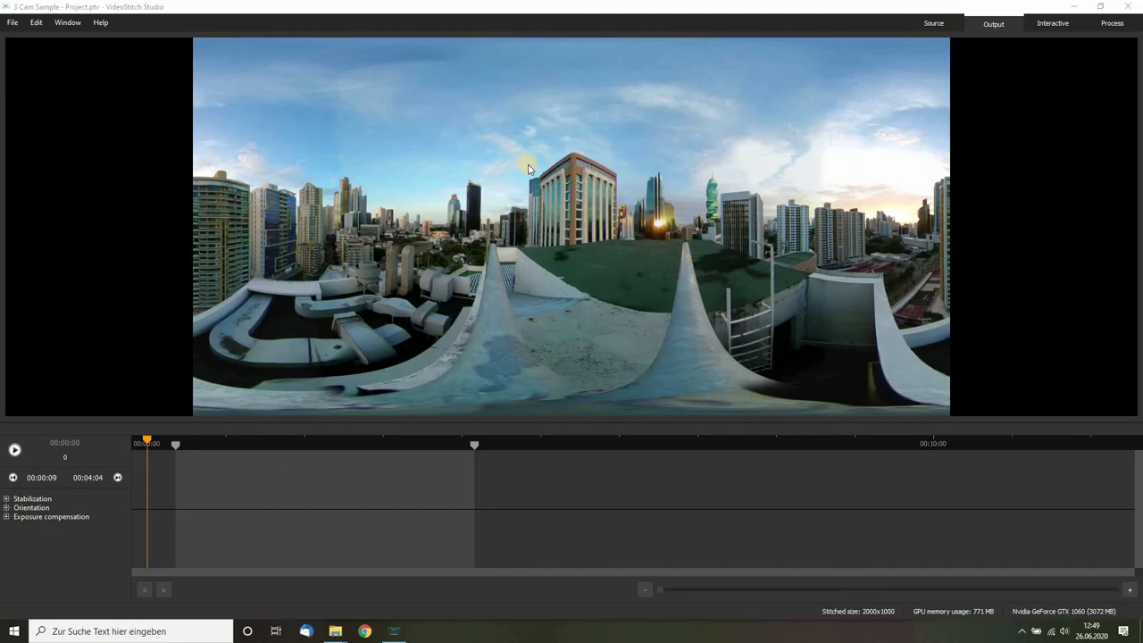
mouse_move(534, 165)
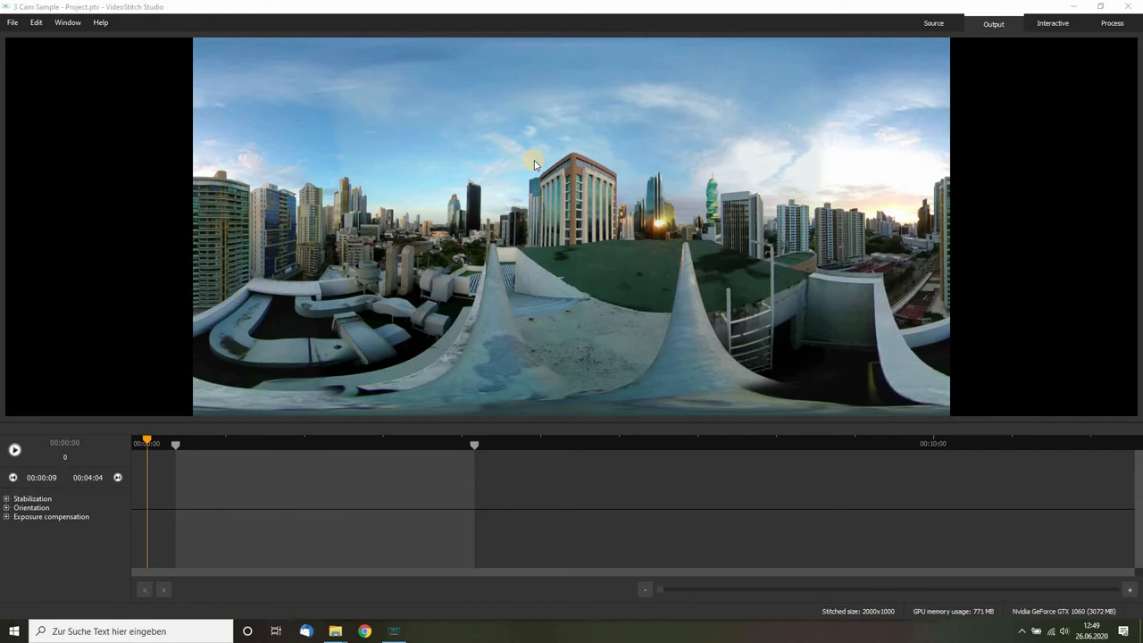
mouse_move(788, 159)
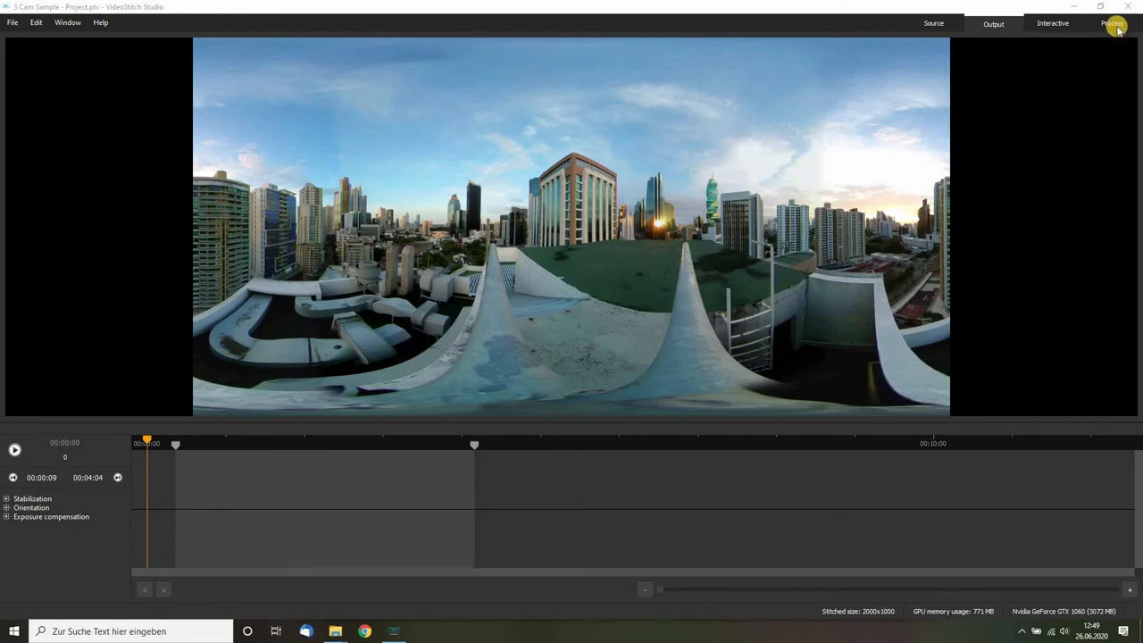
Show the Process settings: vs-out.mov, 2000×1000, MOV with ProRes High Quality.
click(1112, 23)
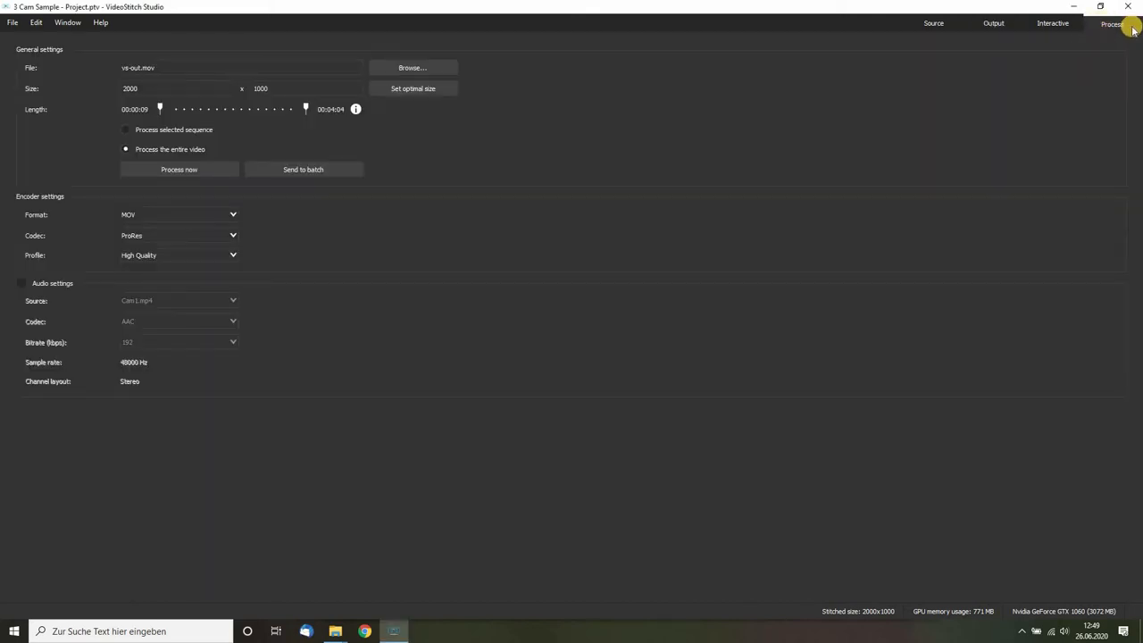
mouse_move(186, 198)
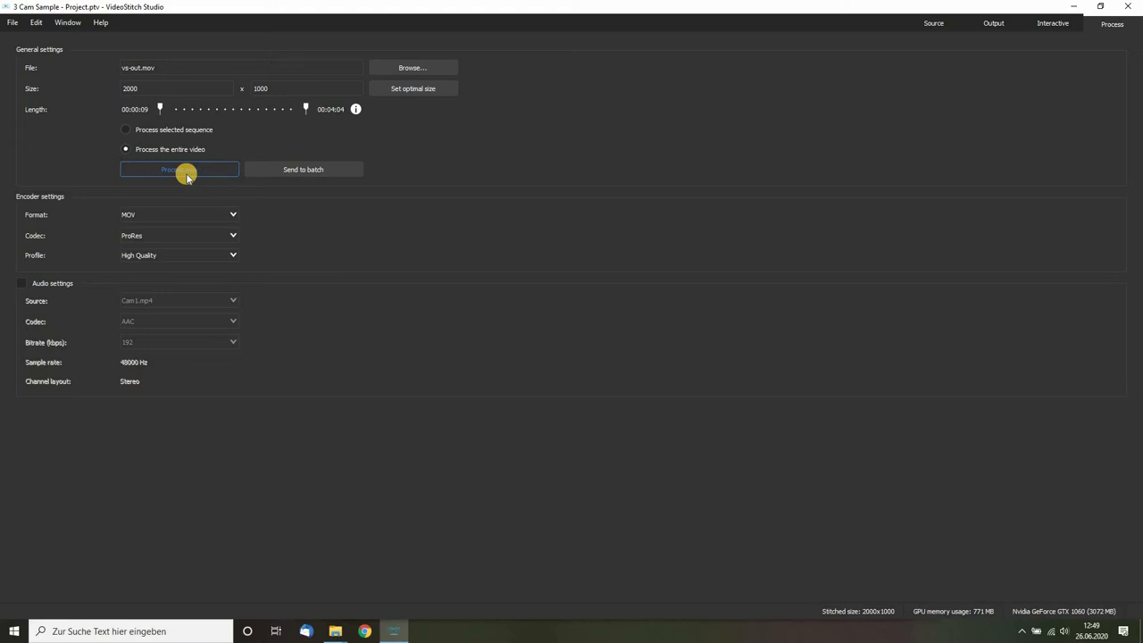
mouse_move(303, 169)
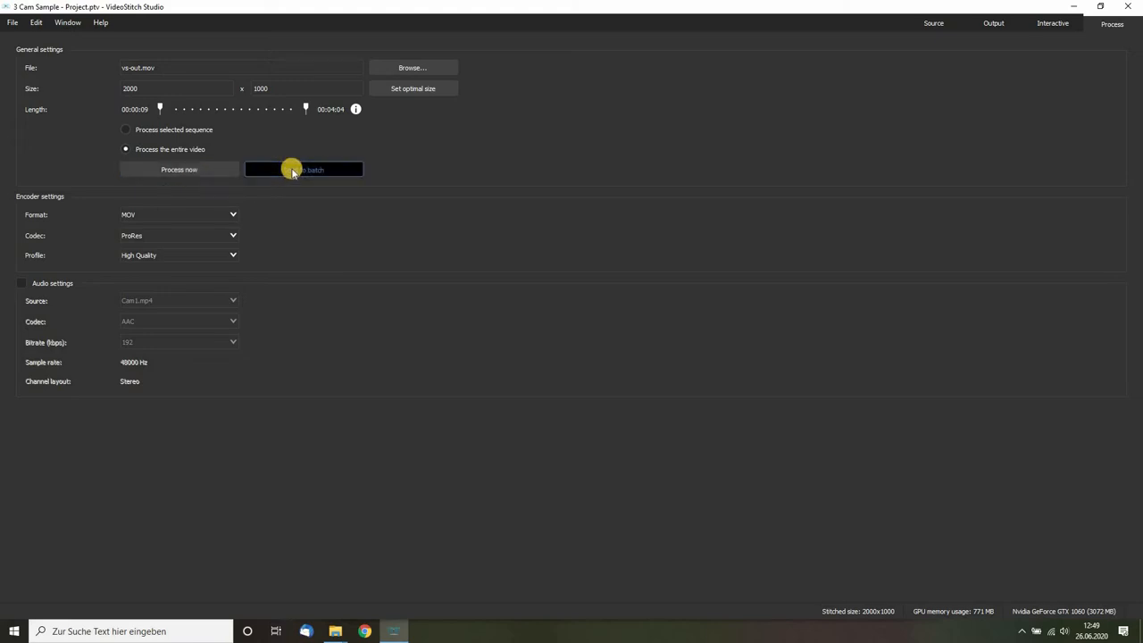
Send the project to batch as Batch.ptvb, replacing the existing file.
click(303, 169)
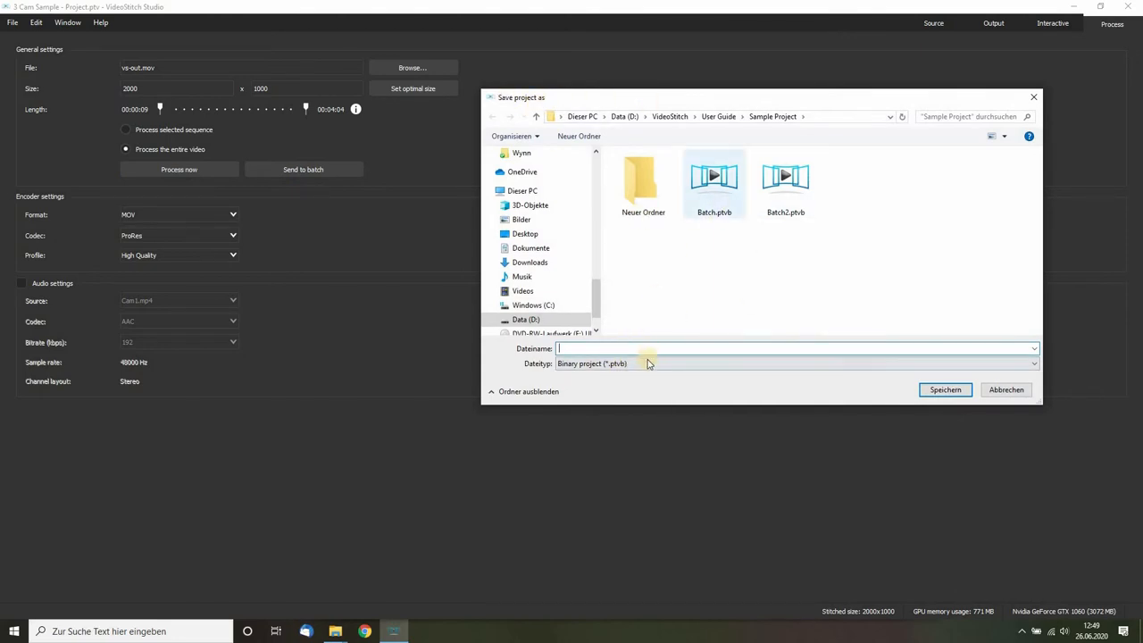
text(B)
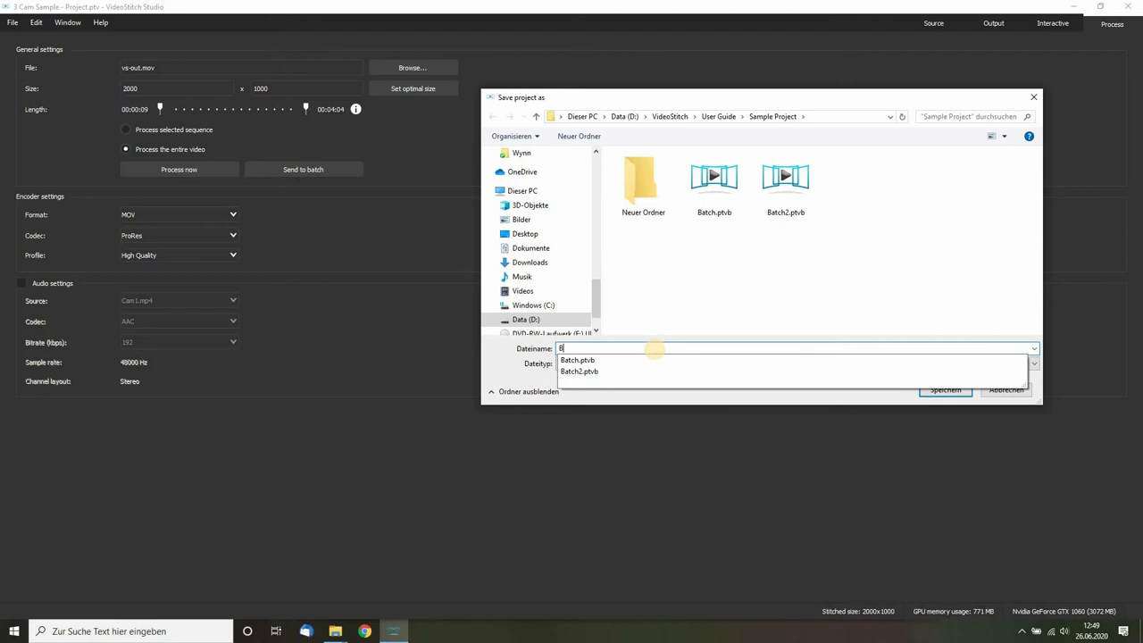
click(945, 390)
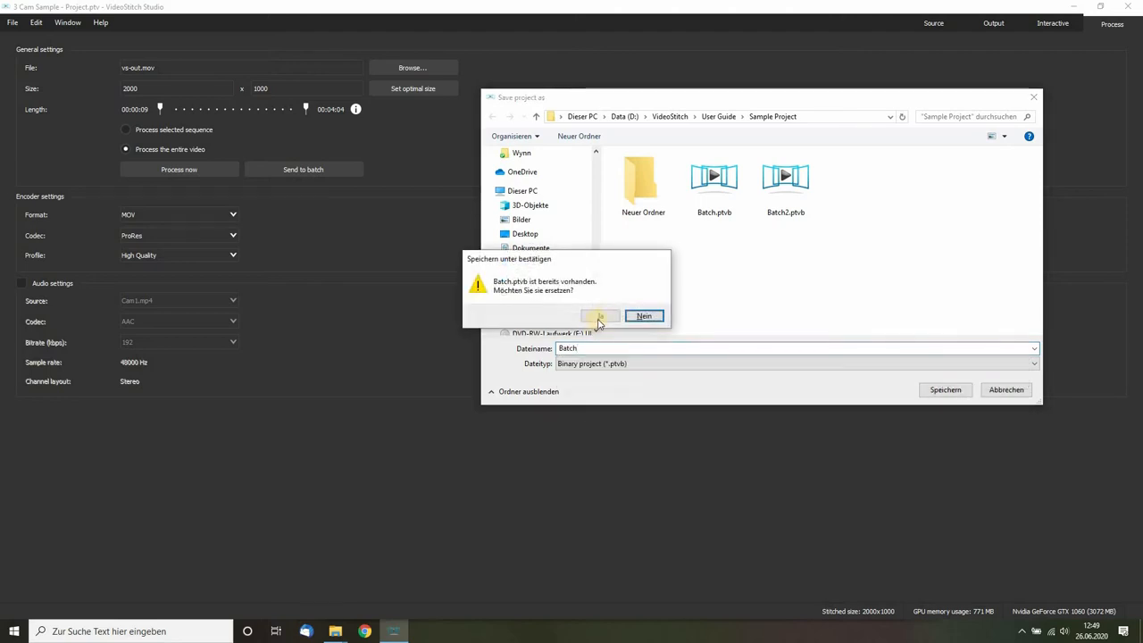
click(600, 315)
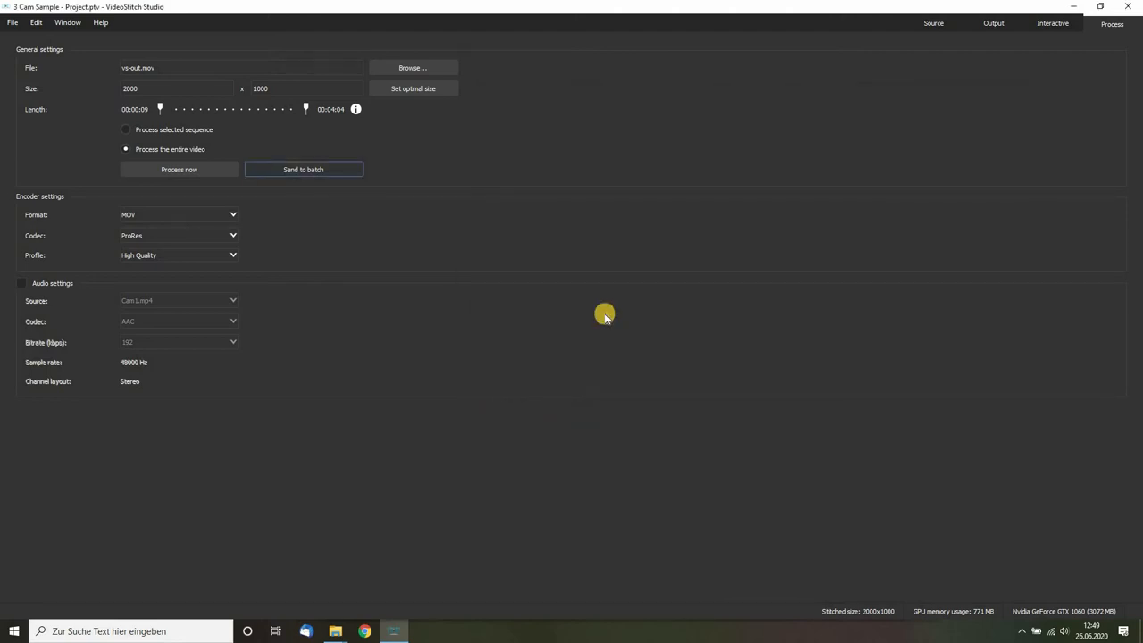
Check Batch.ptvb in the Batch Stitcher queue, then close that window.
click(303, 168)
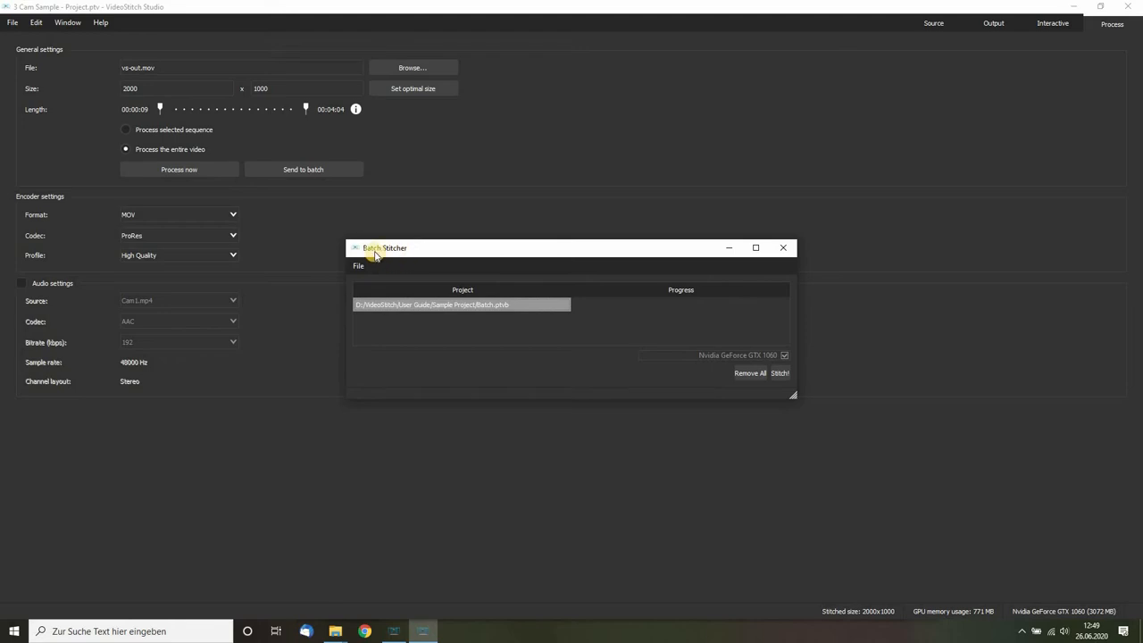
mouse_move(715, 343)
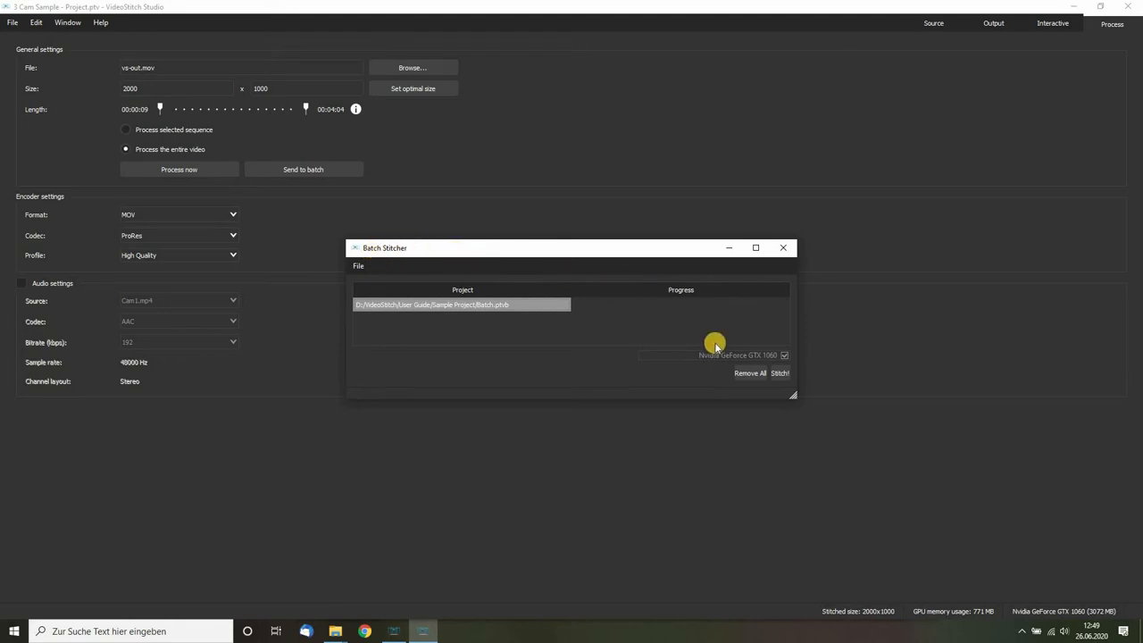
mouse_move(612, 217)
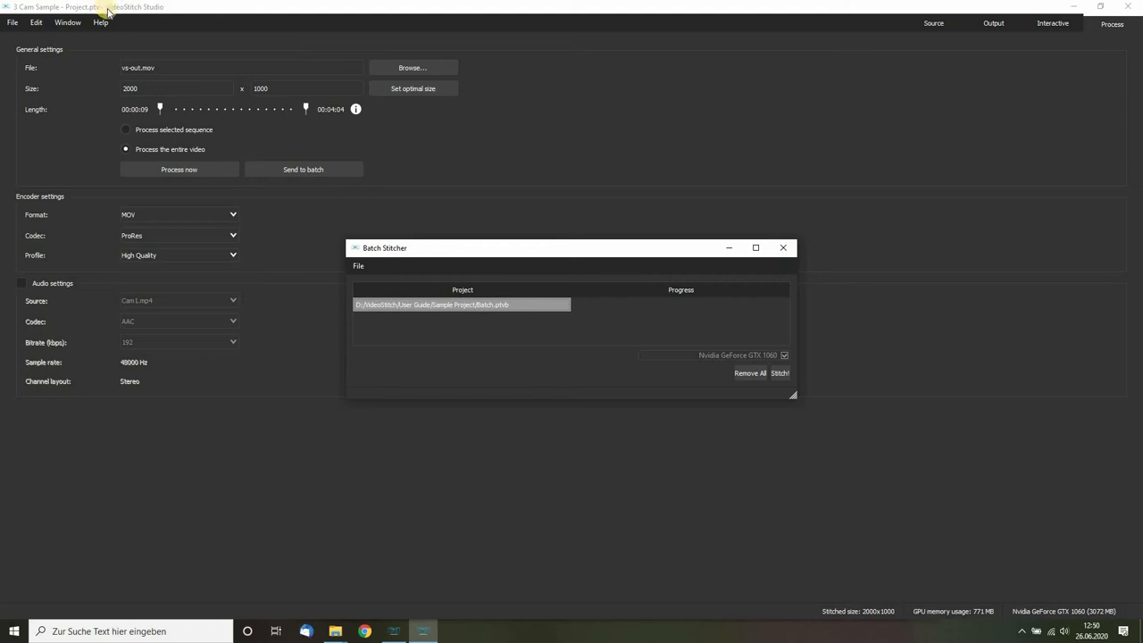
mouse_move(730, 289)
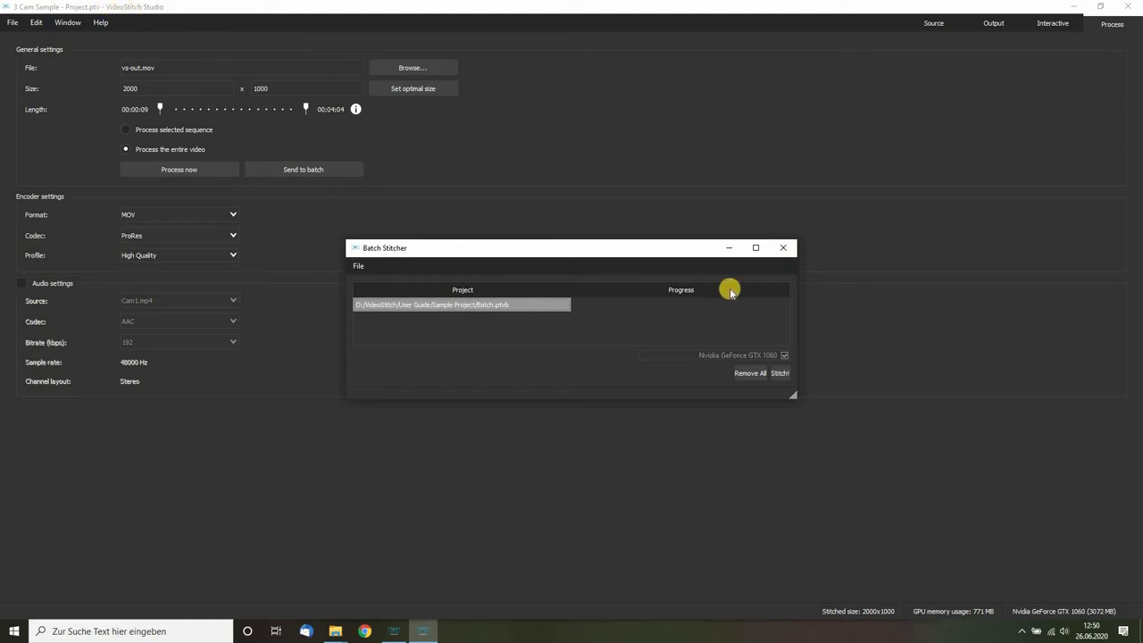
click(783, 247)
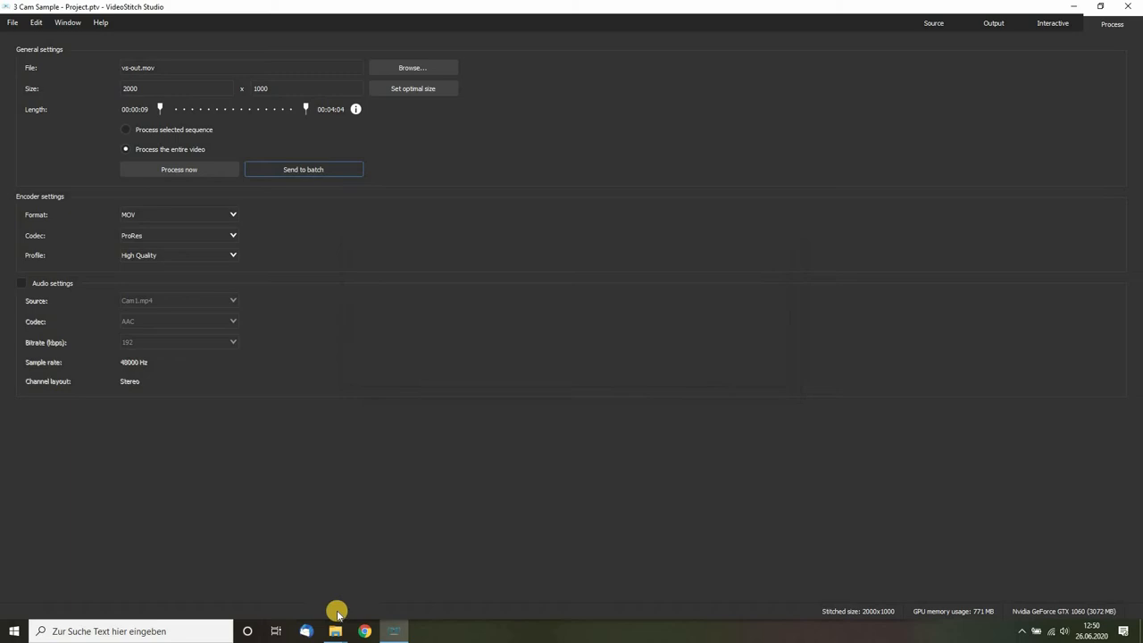
Launch batchstitcher.exe from the C:\Programme\stitchEm\Studio folder in File Explorer.
click(335, 632)
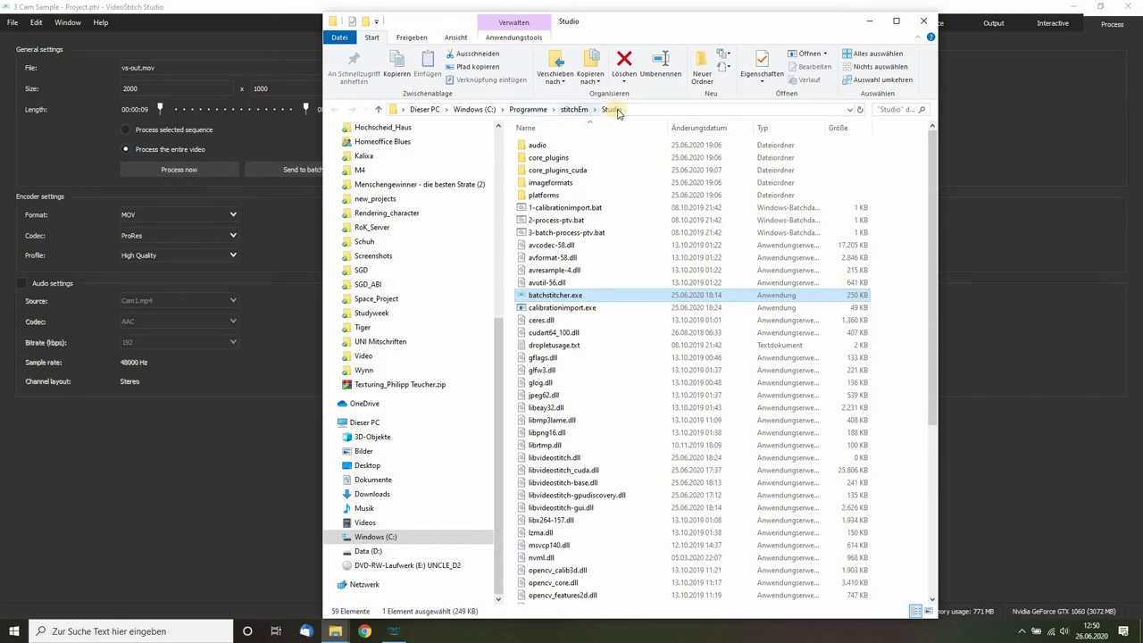
scroll(down, 3)
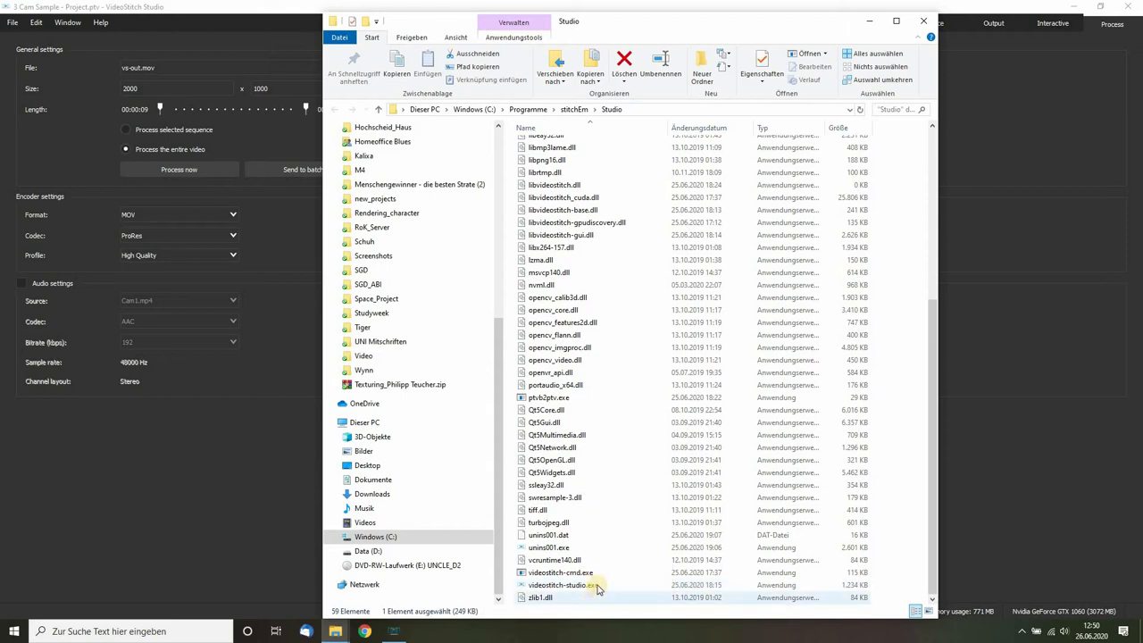
scroll(up, 3)
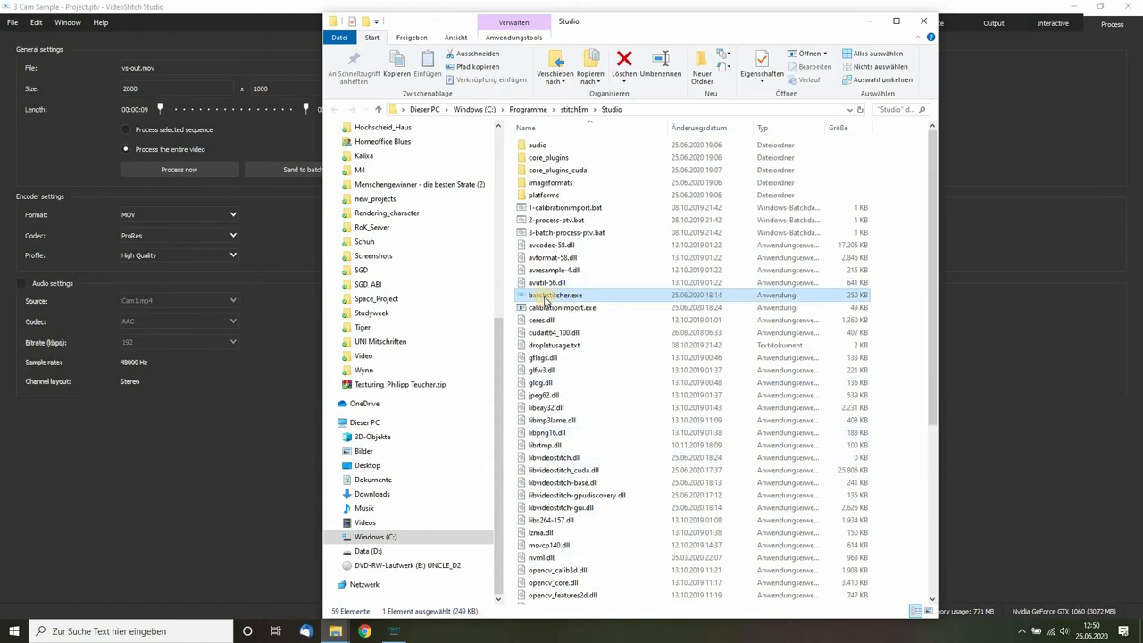
mouse_move(554, 295)
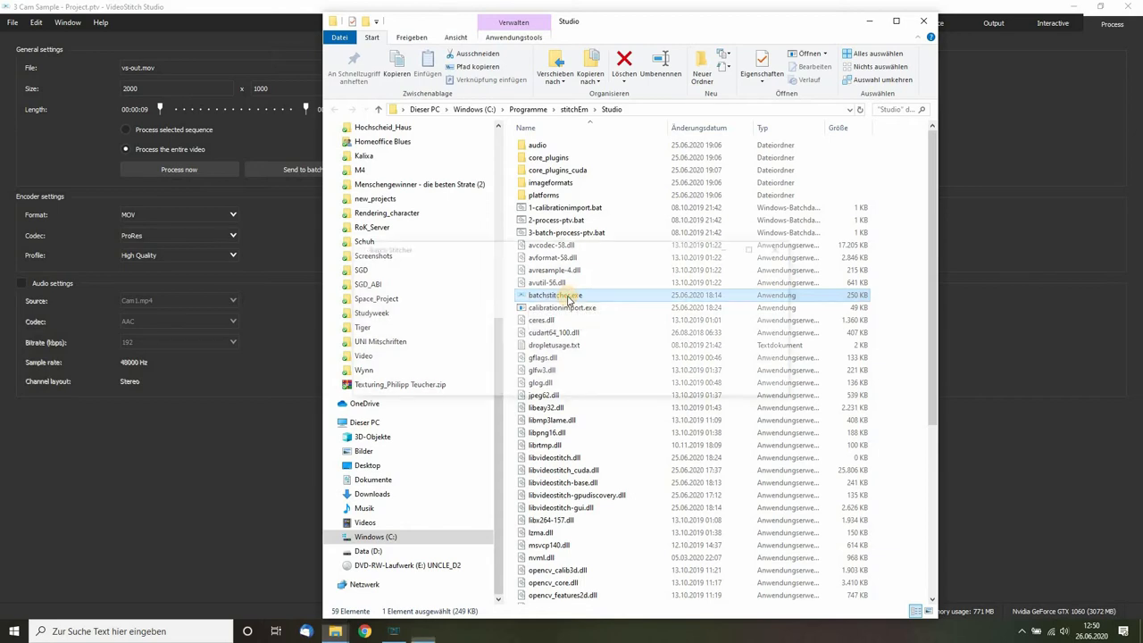
double_click(554, 295)
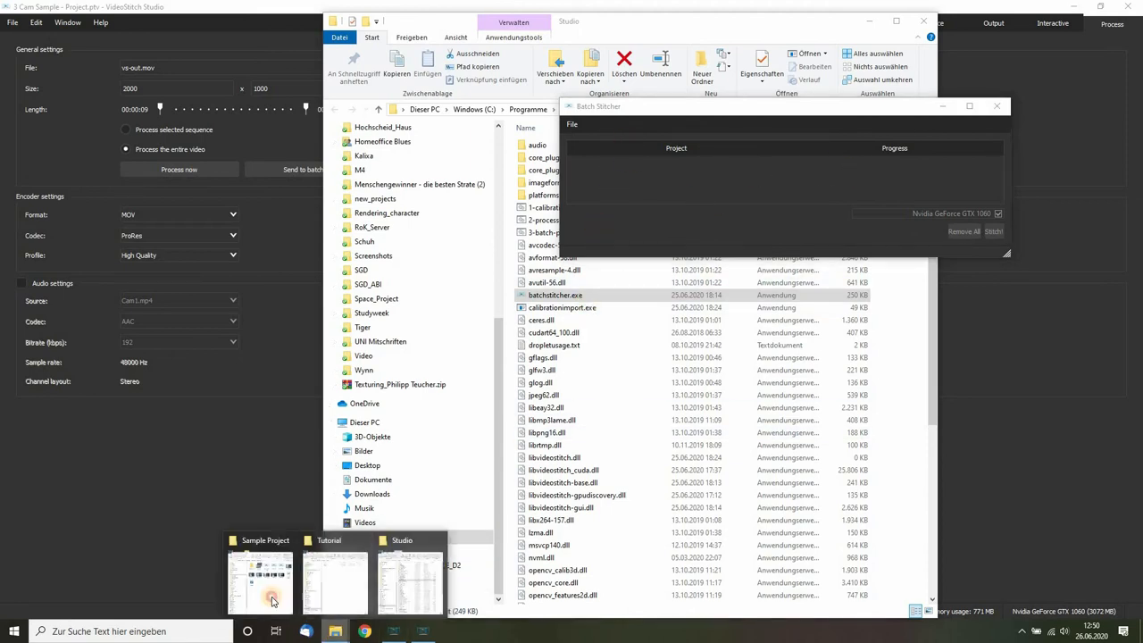
Bring the Sample Project folder window, containing Batch.ptvb and Batch2.ptvb, to the front.
click(260, 580)
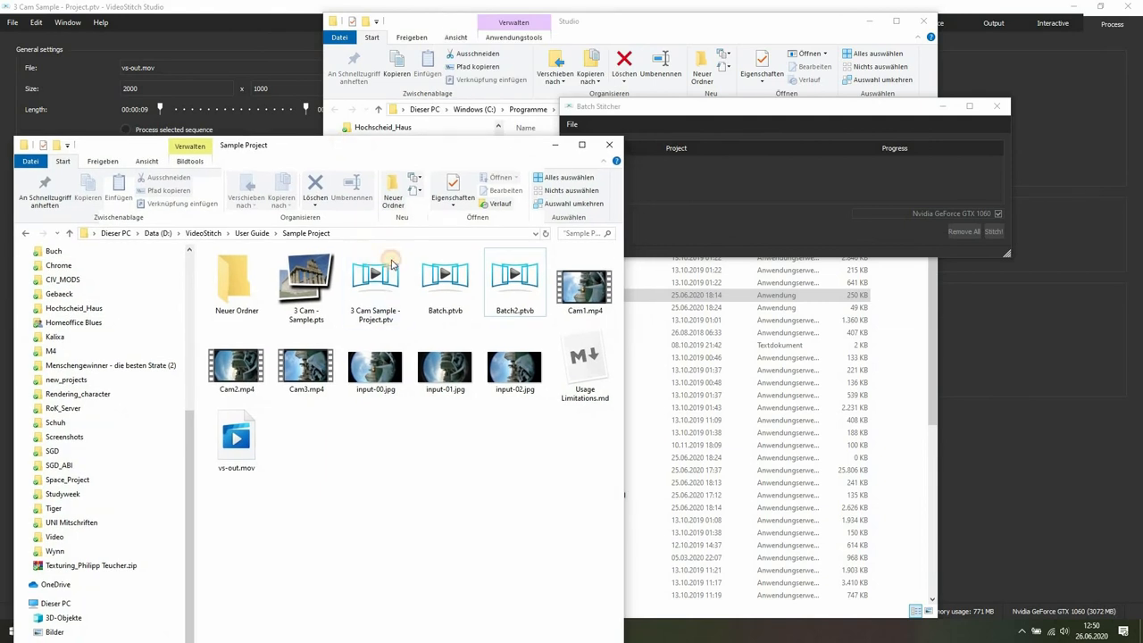
Queue 3 Cam Sample - Project.ptv, Batch.ptvb and Batch2.ptvb in Batch Stitcher.
click(444, 274)
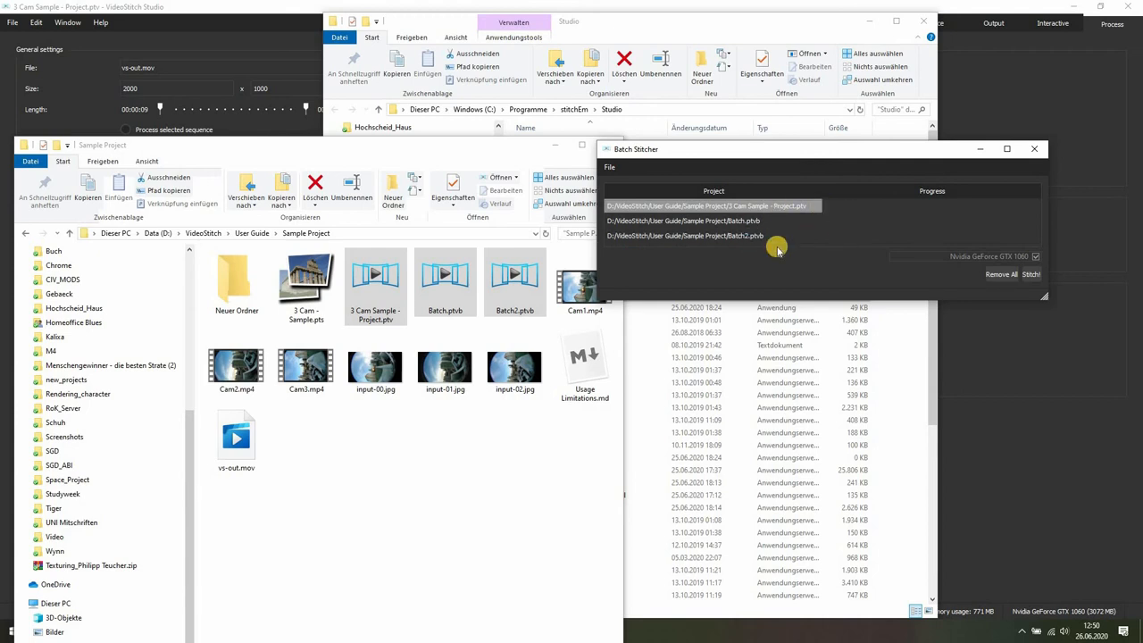
click(684, 220)
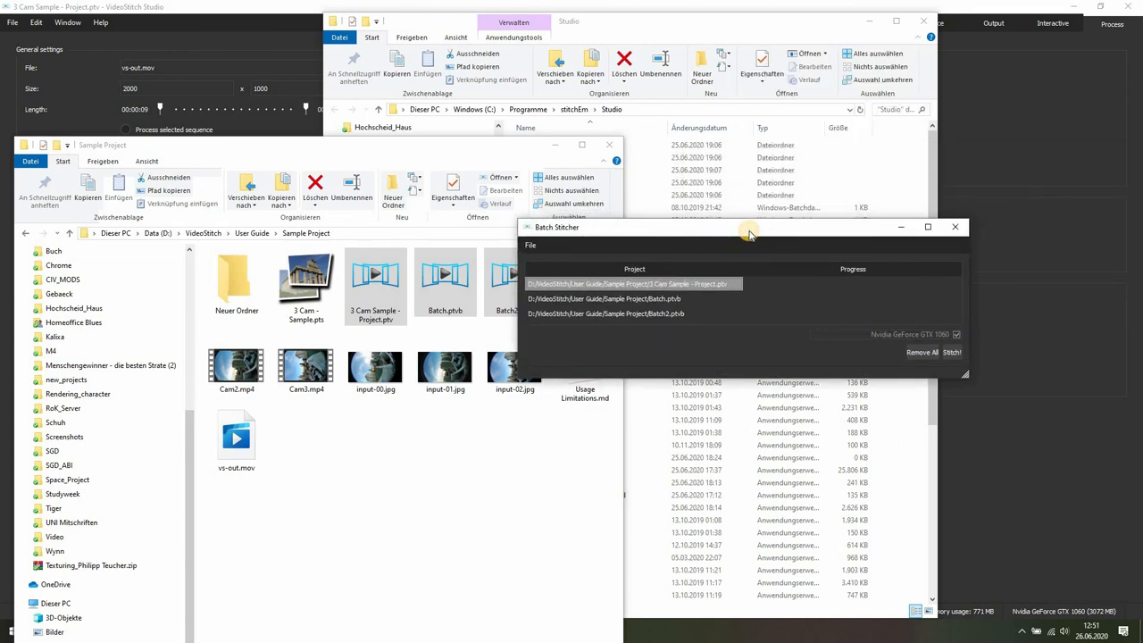
mouse_move(618, 195)
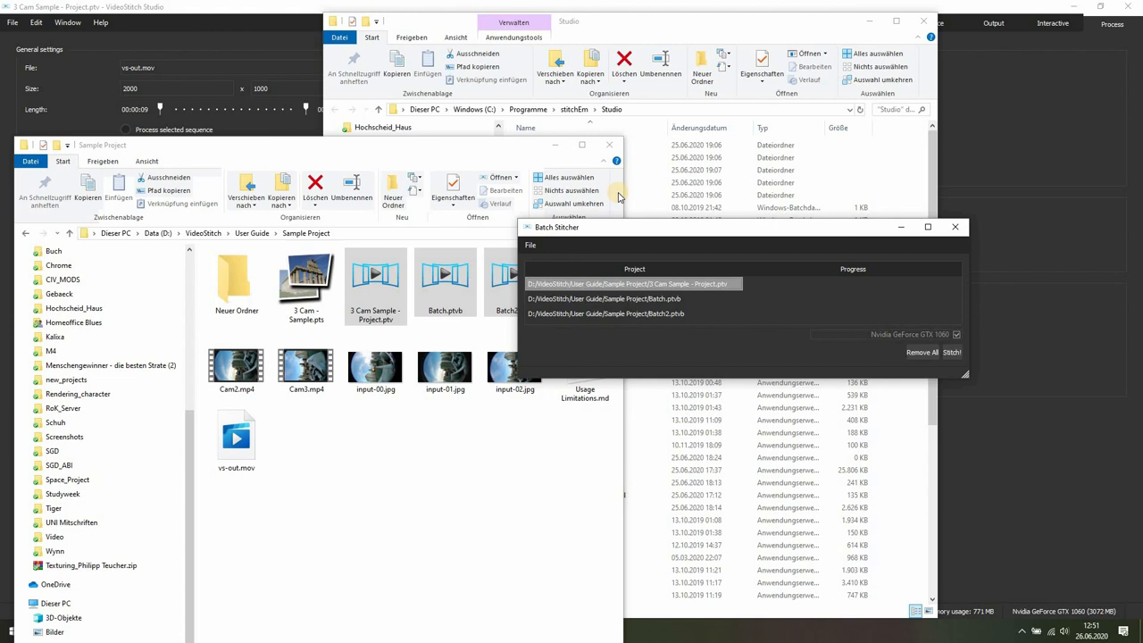
mouse_move(723, 185)
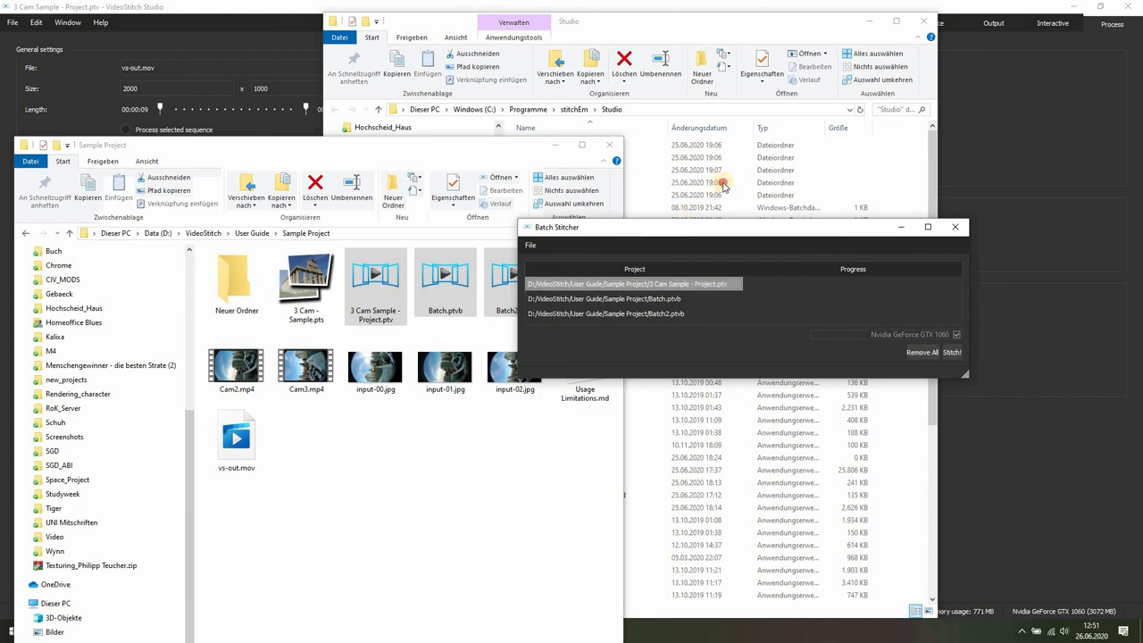